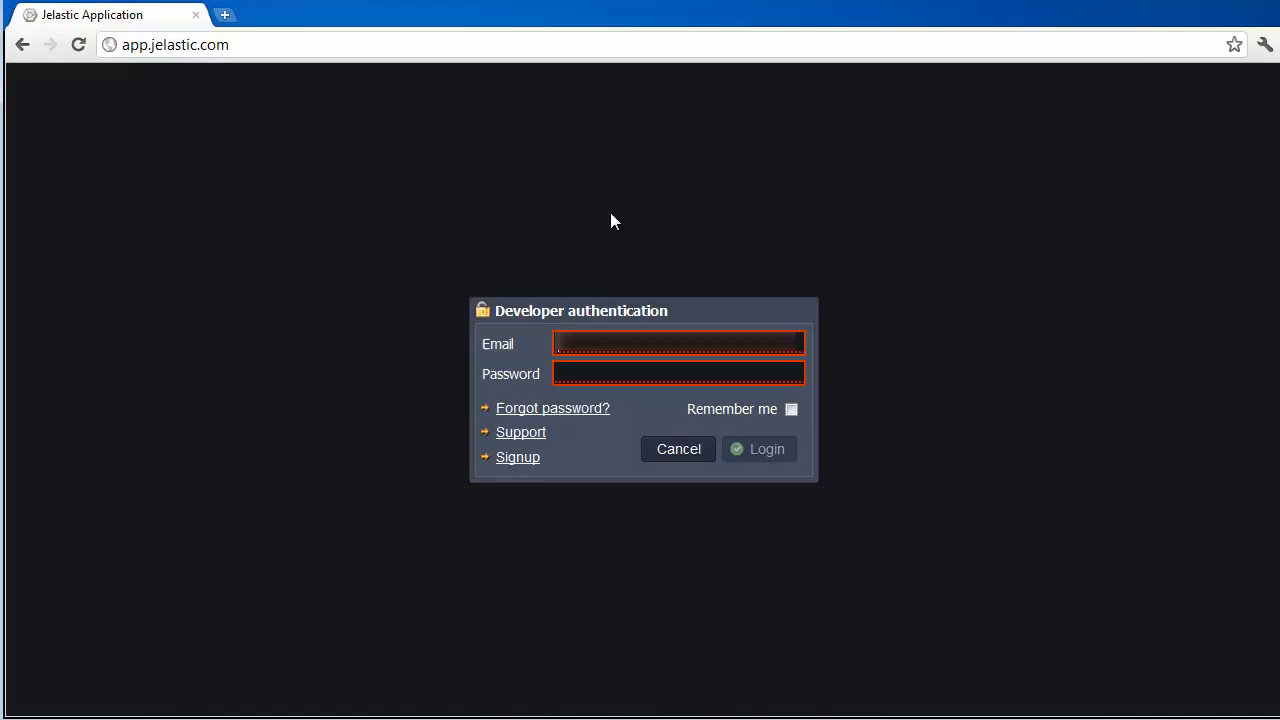
Log in and create an environment with 12 cloudlets and Tomcat 7 as the app server.
click(758, 448)
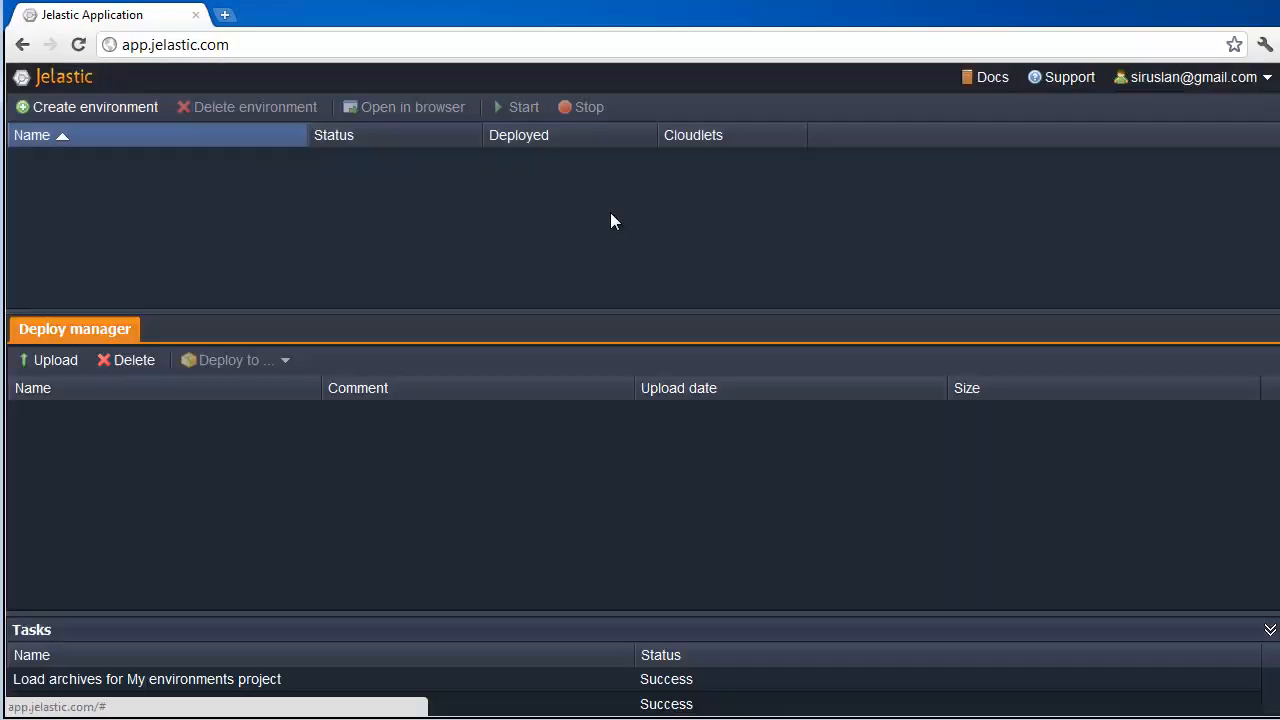
click(86, 108)
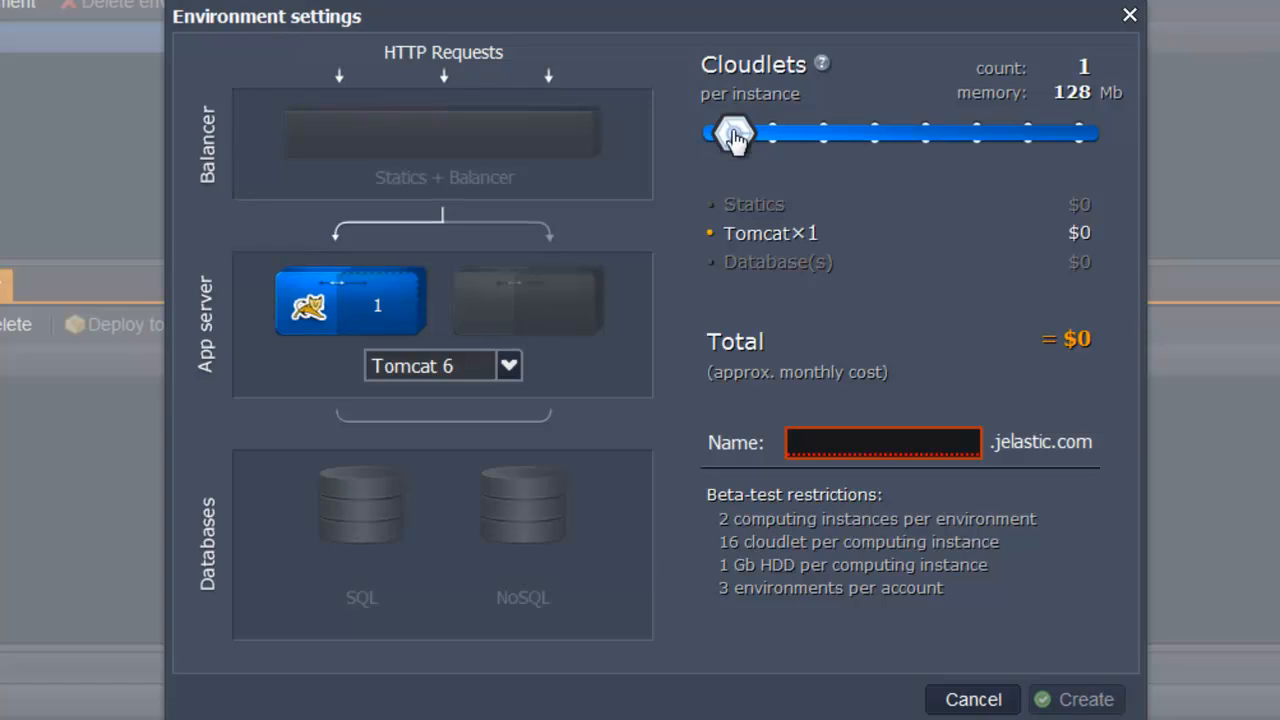
drag(720, 132, 970, 132)
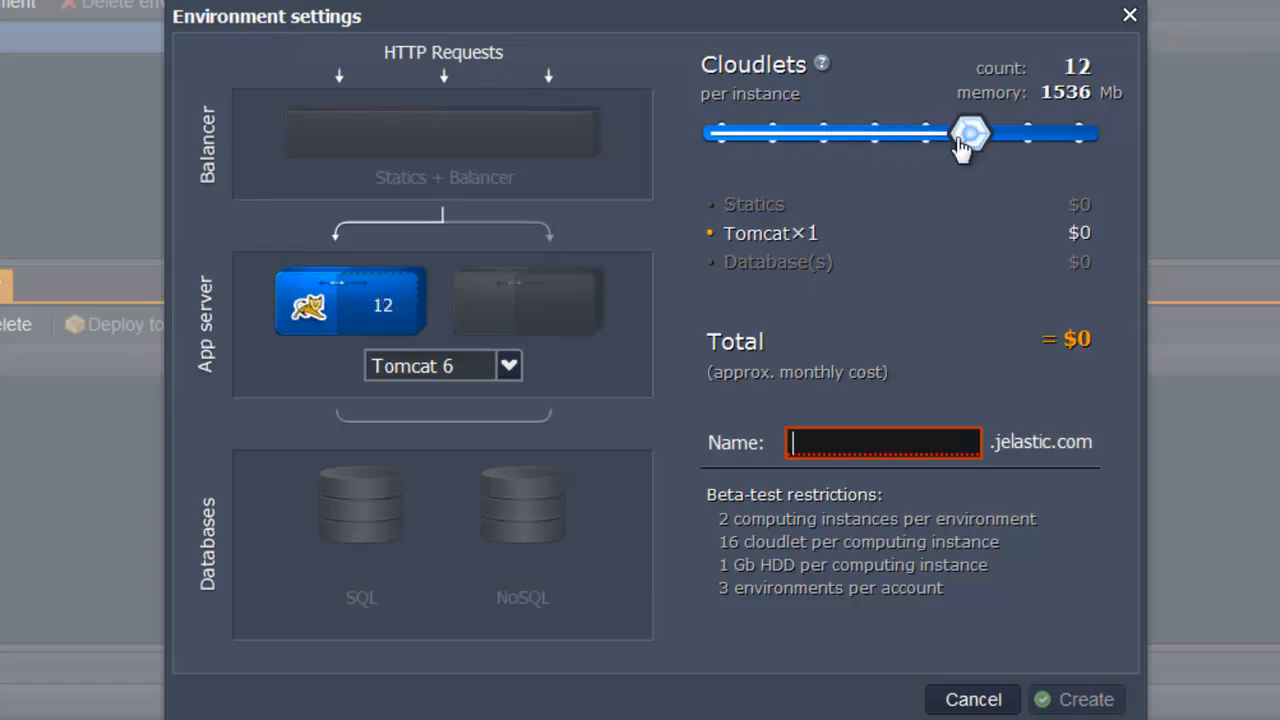
mouse_move(904, 168)
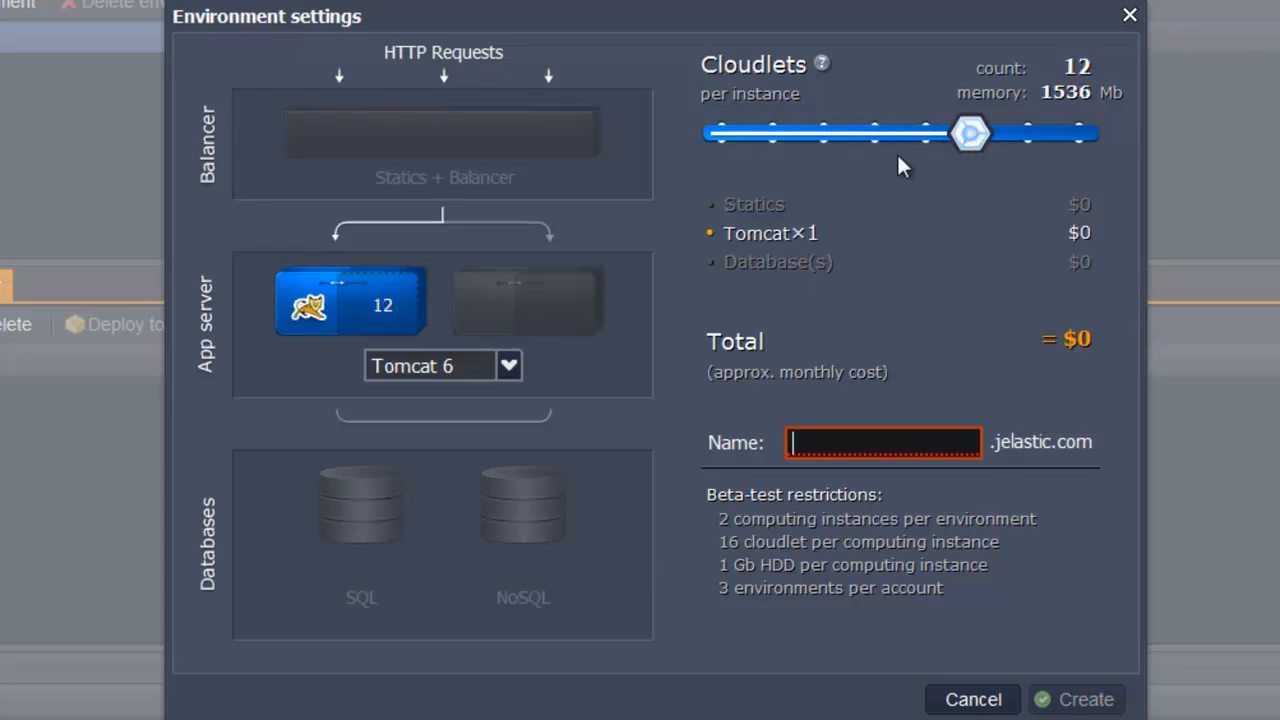
click(508, 364)
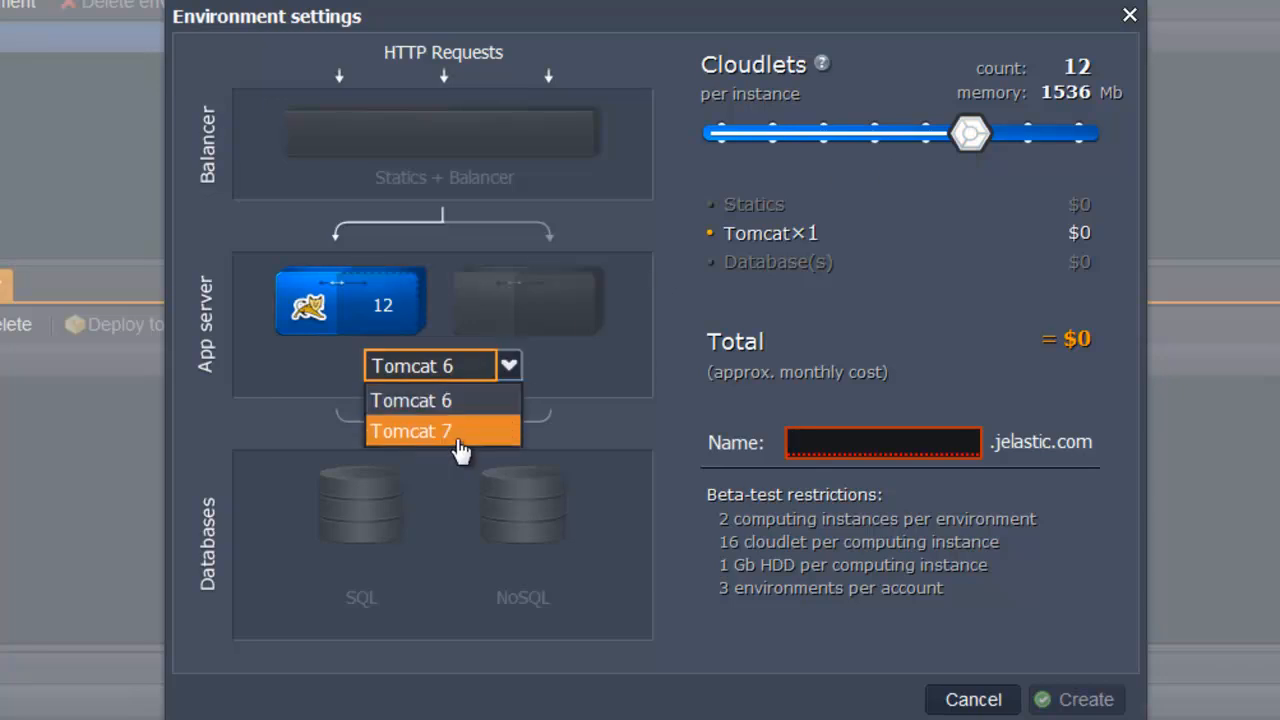
click(410, 432)
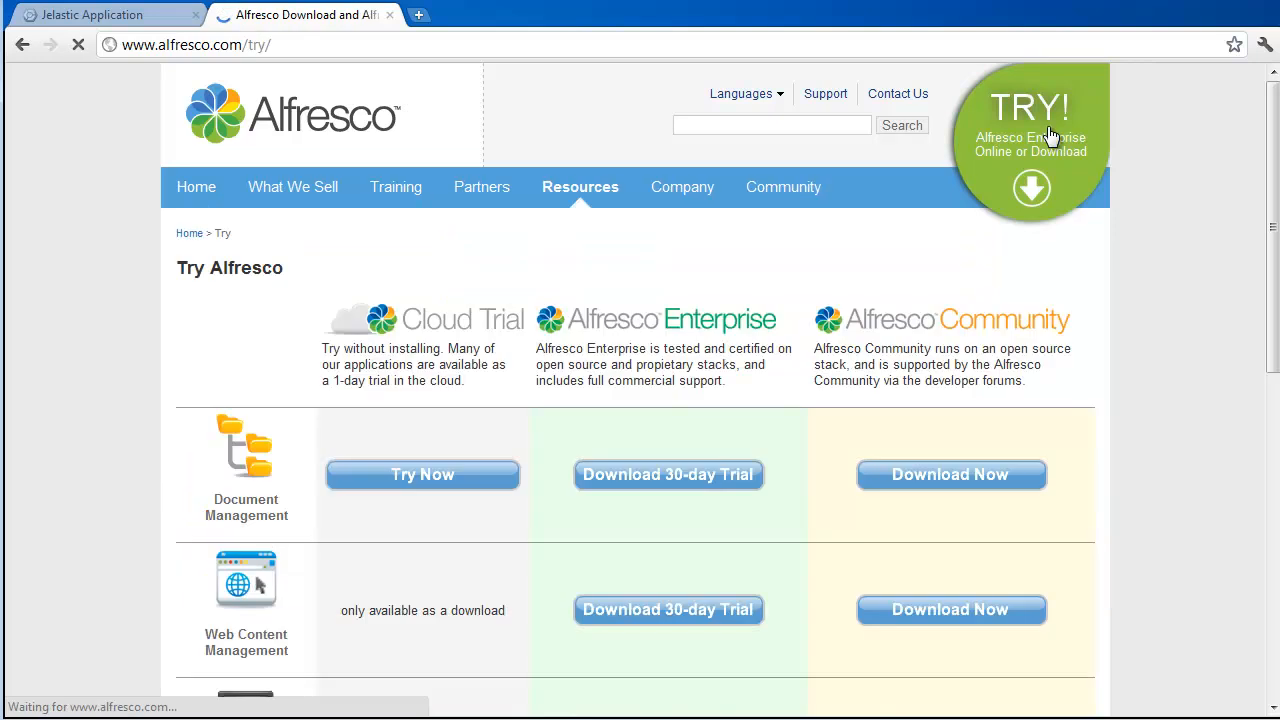
Download alfresco-community-3.4.d.zip from Alfresco's Try page and return to Jelastic.
click(950, 474)
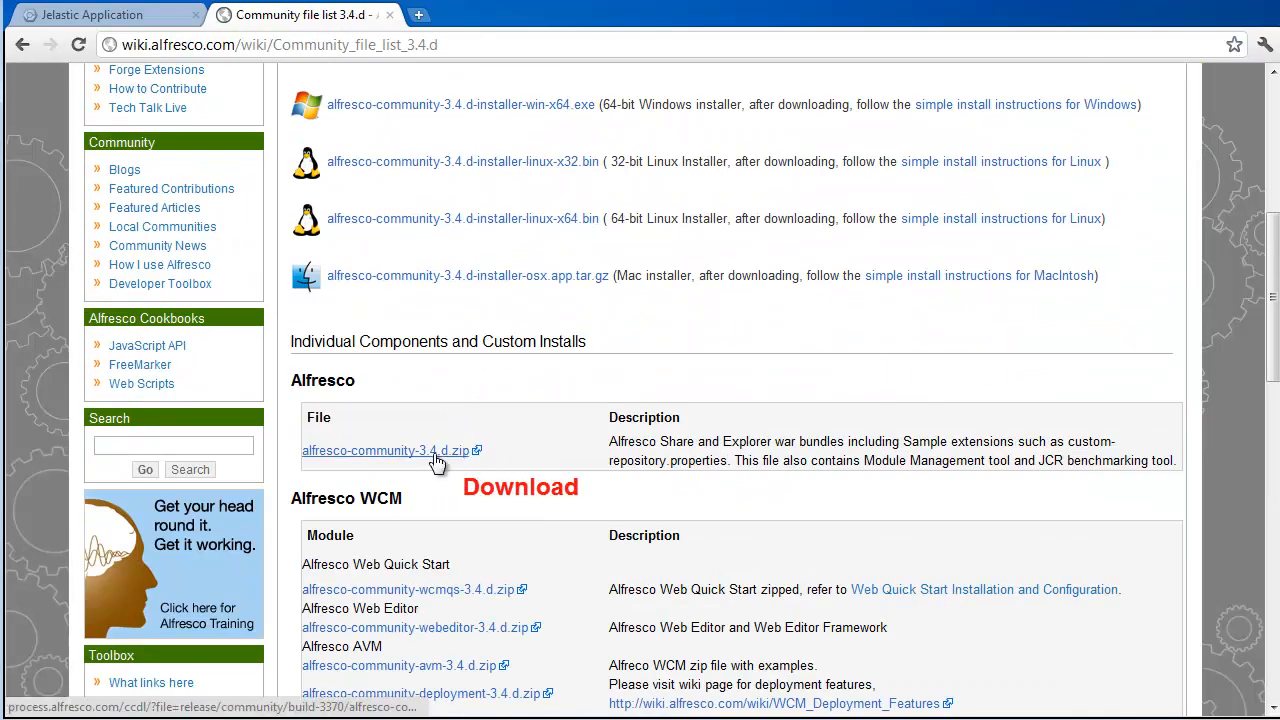
click(380, 450)
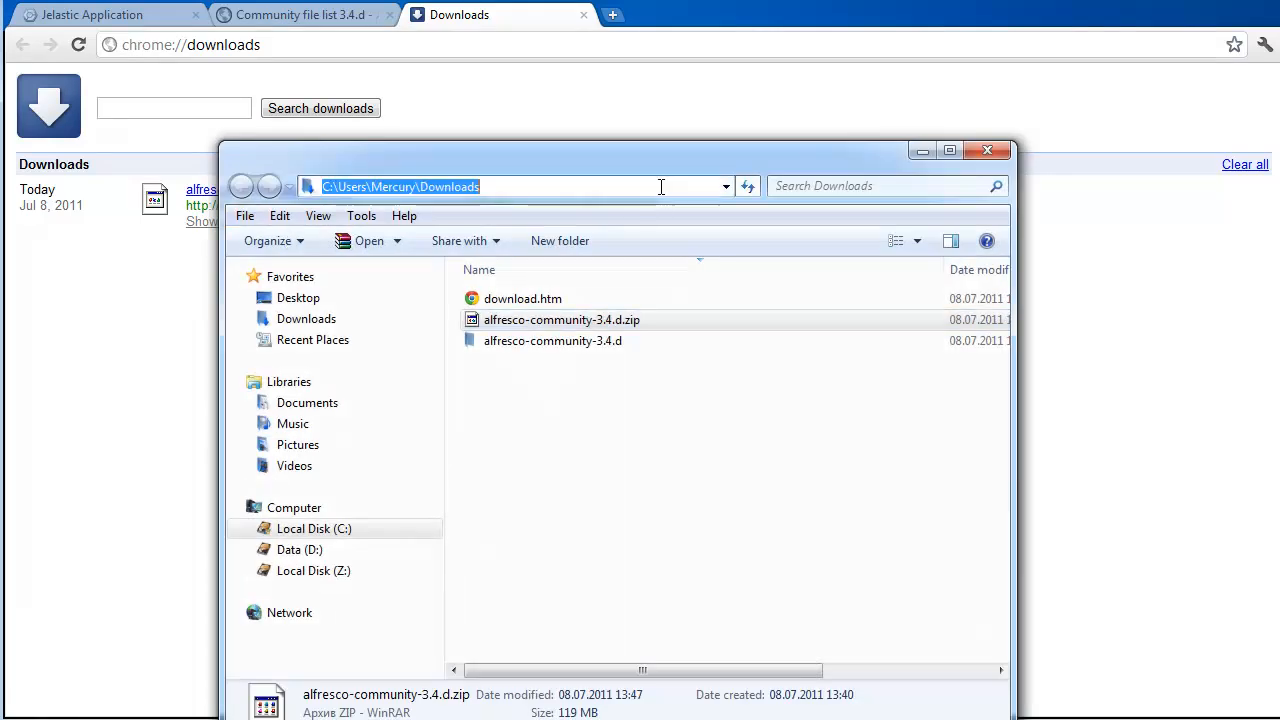
click(988, 150)
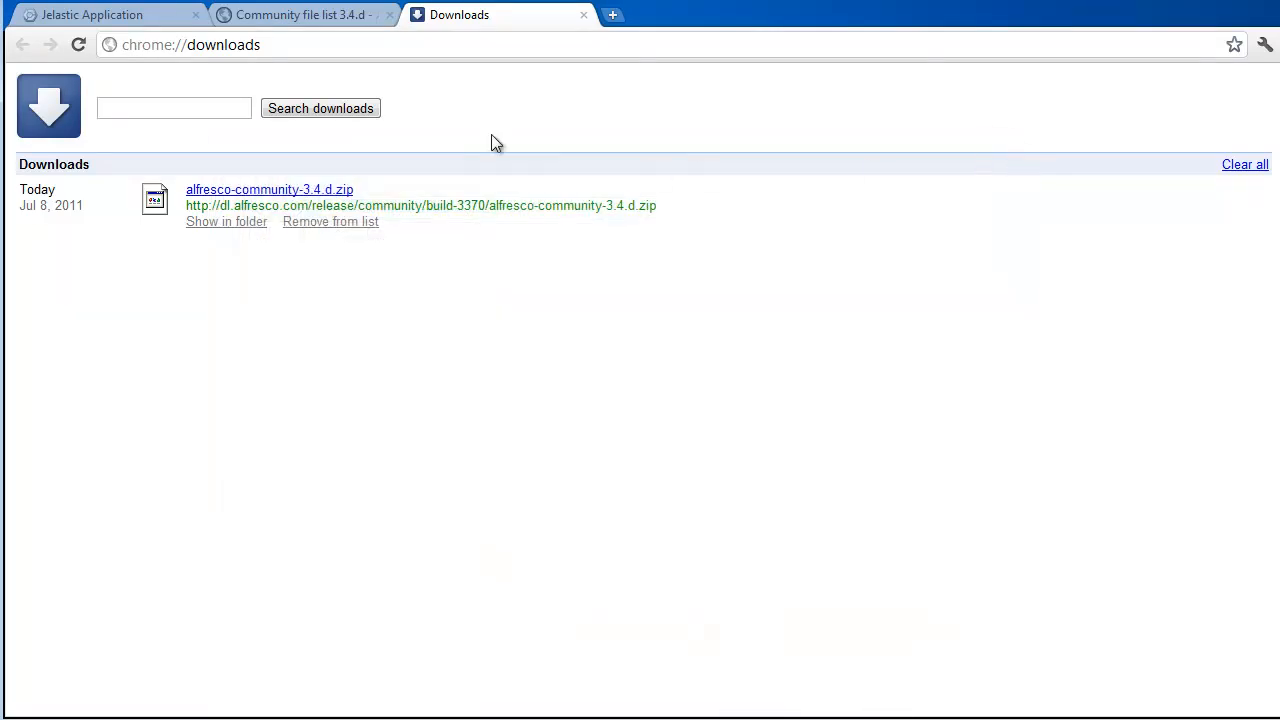
click(92, 14)
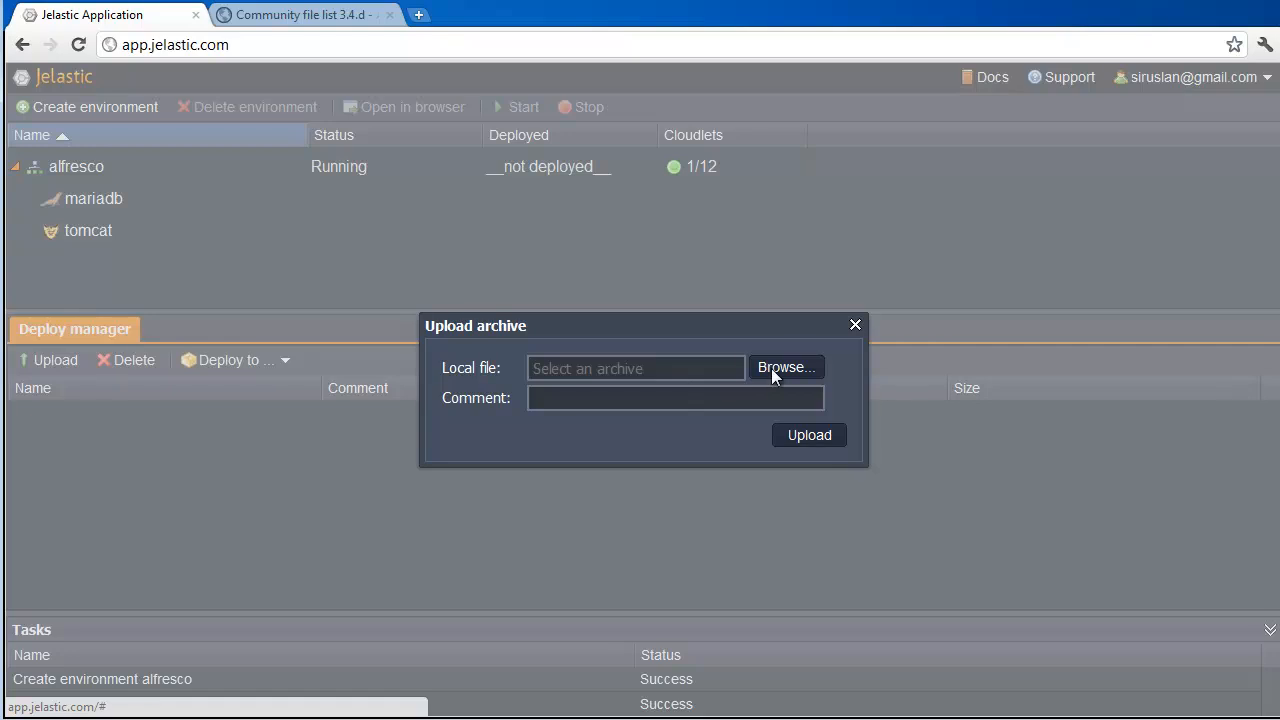
Upload alfresco.war to the deploy manager with the comment 'Alfresco Community'.
click(786, 368)
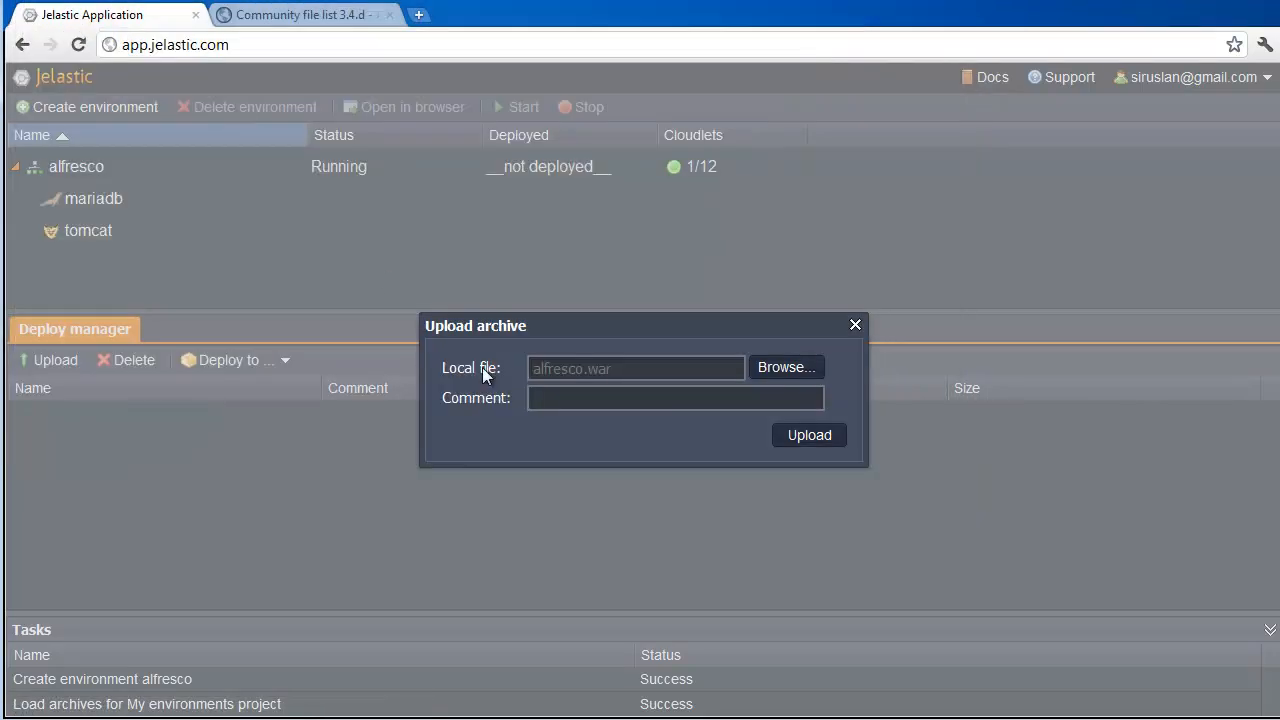
text(Alfresco Comm)
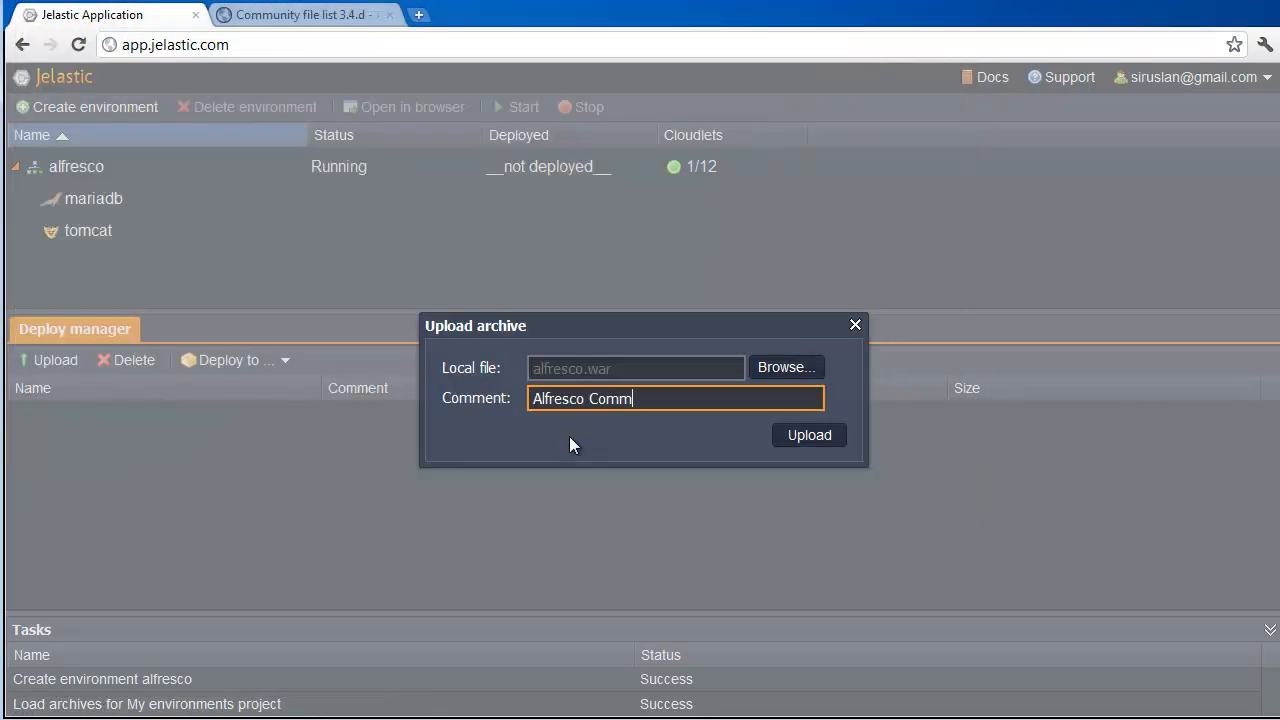
click(808, 434)
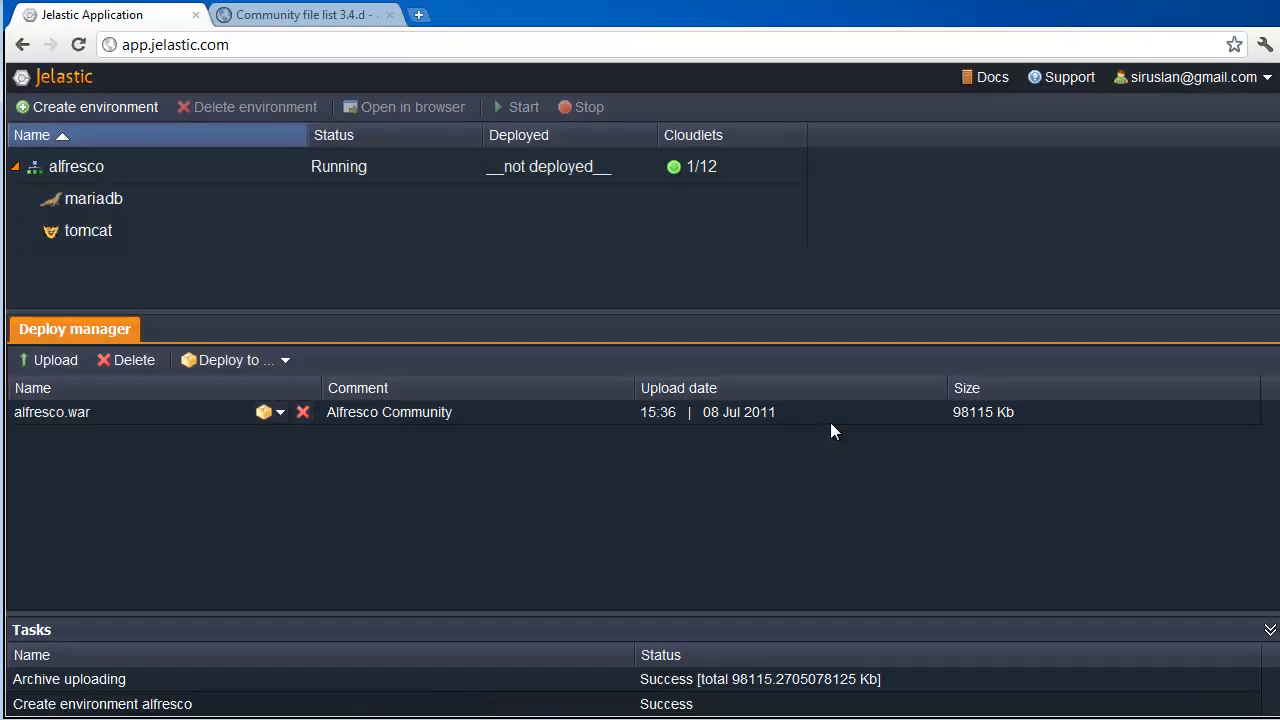
Log in to phpMyAdmin on the MariaDB node as root using the emailed credentials.
click(92, 198)
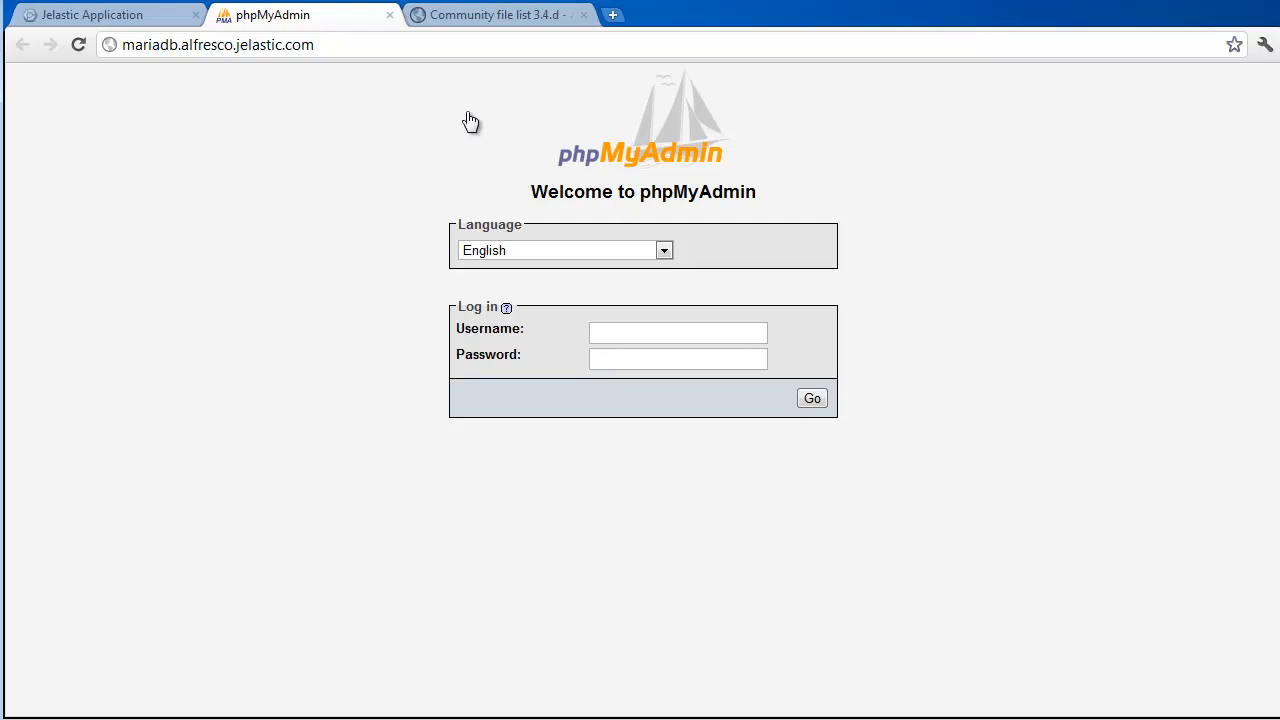
click(690, 14)
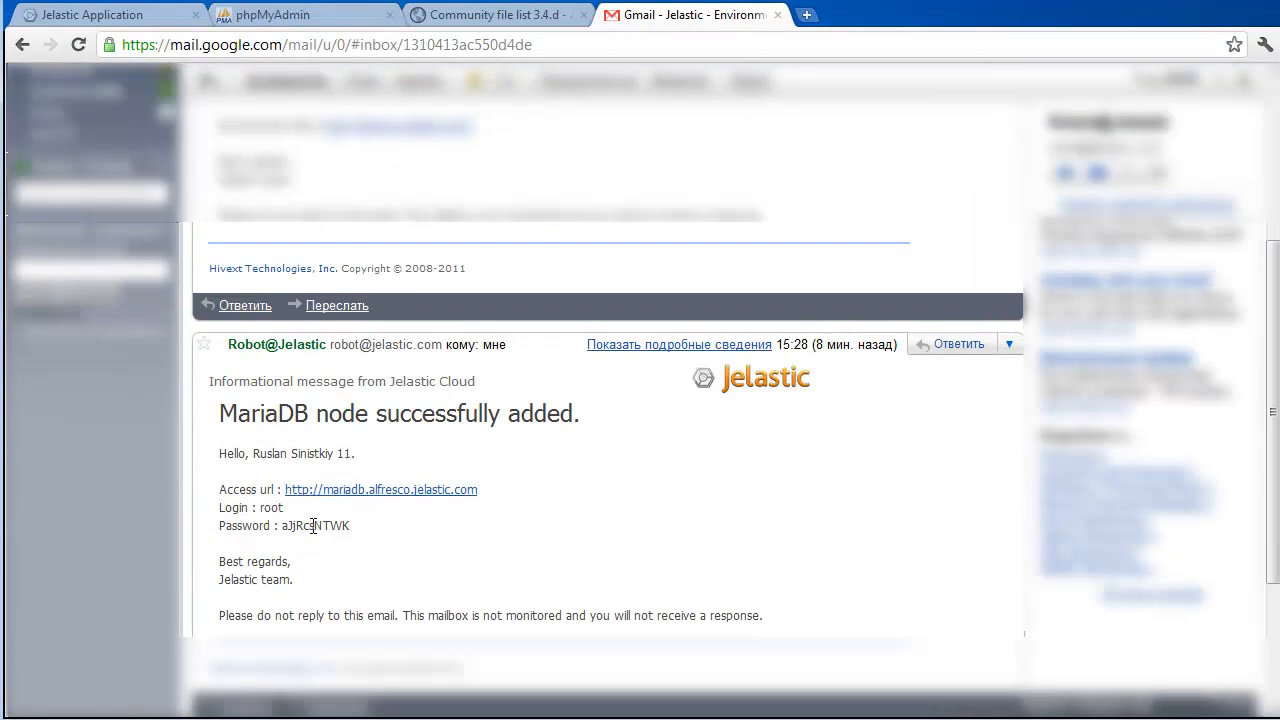
click(380, 488)
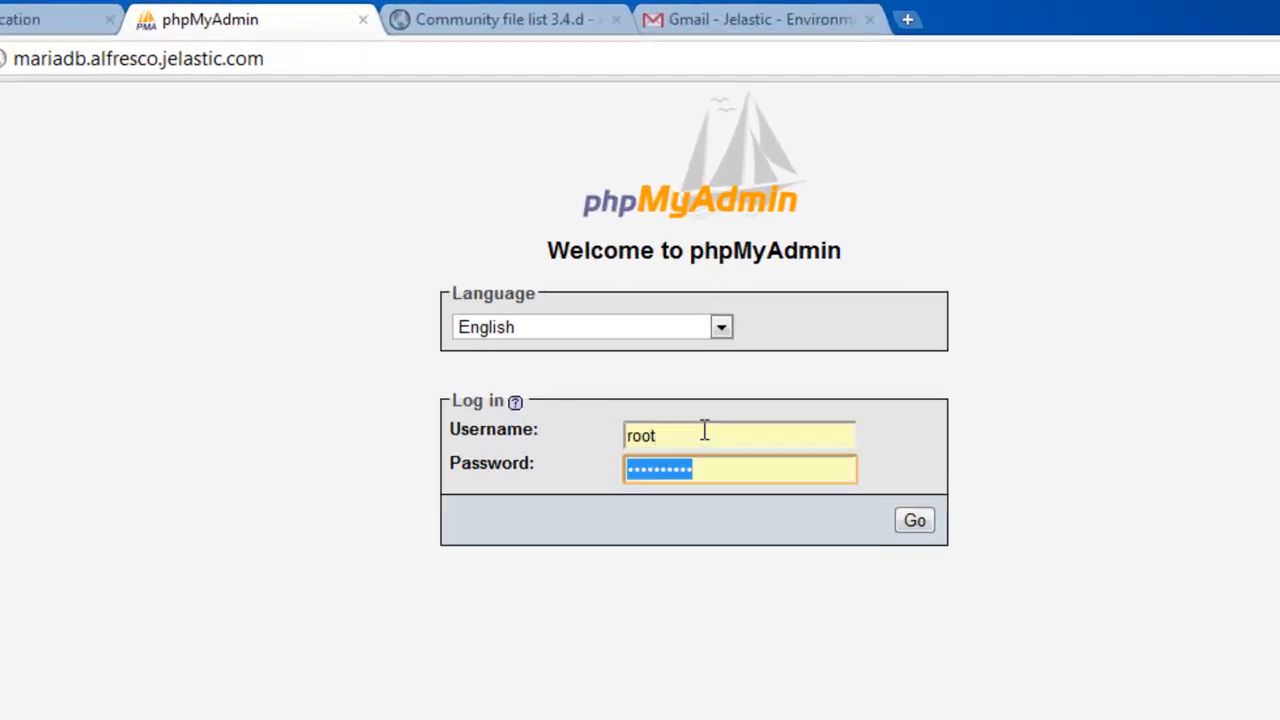
click(912, 520)
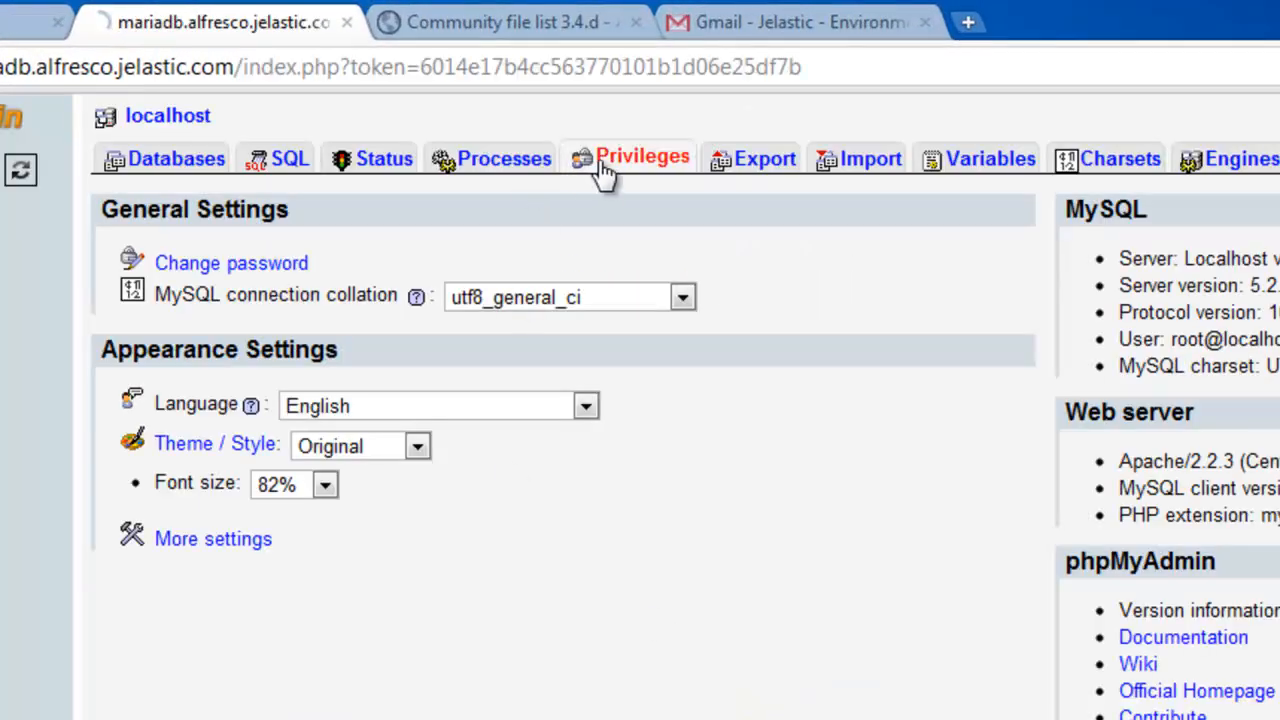
click(642, 158)
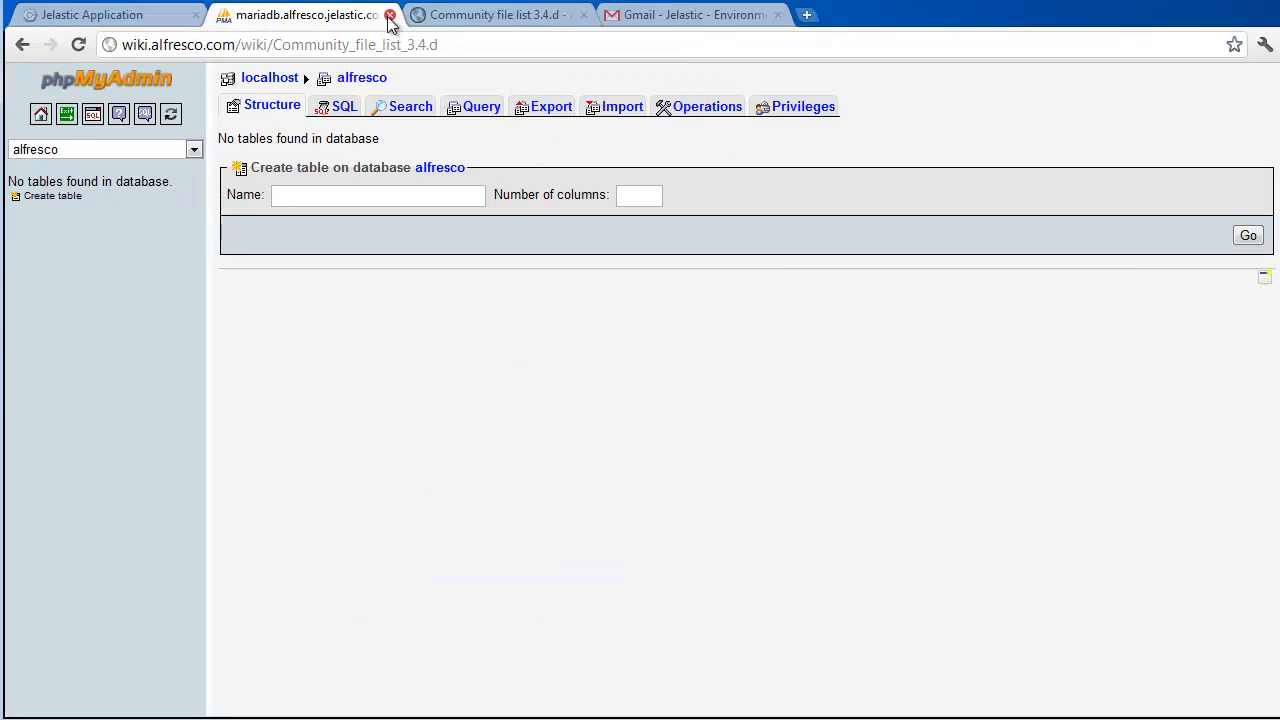
Upload alfresco-global.properties.sample into Tomcat's classes config and point db.url at the mariadb host.
click(390, 14)
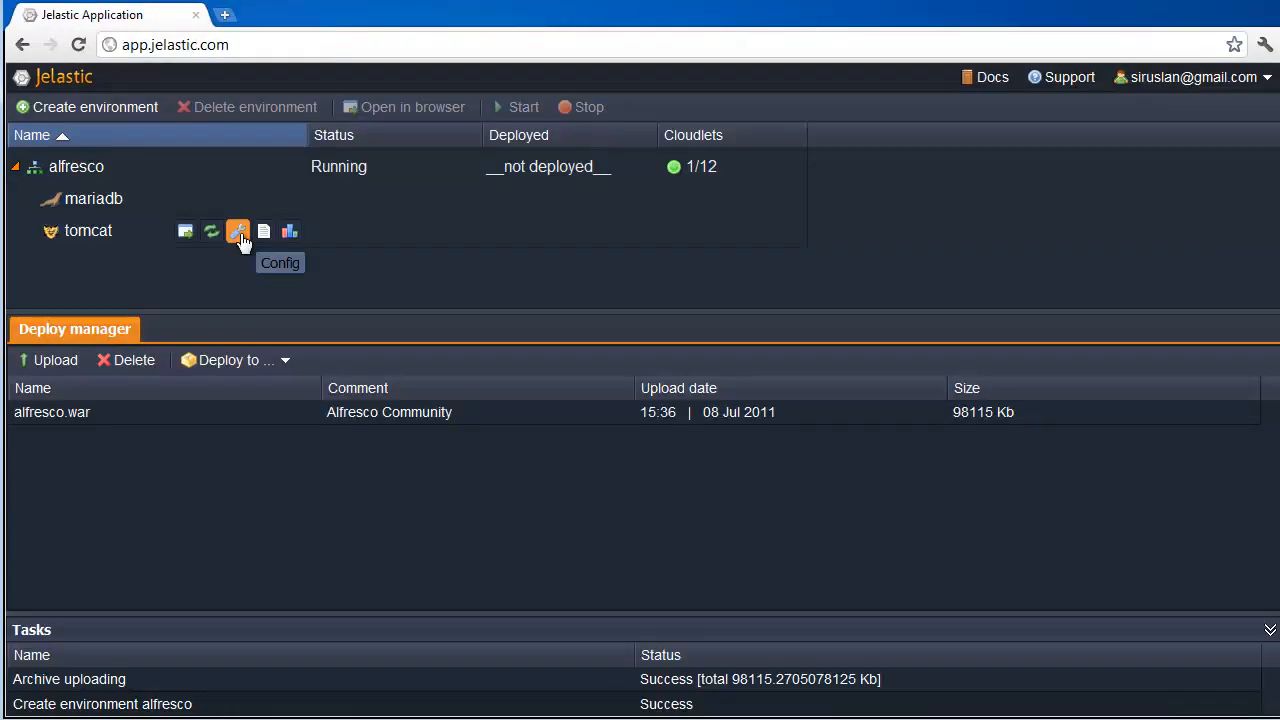
click(238, 232)
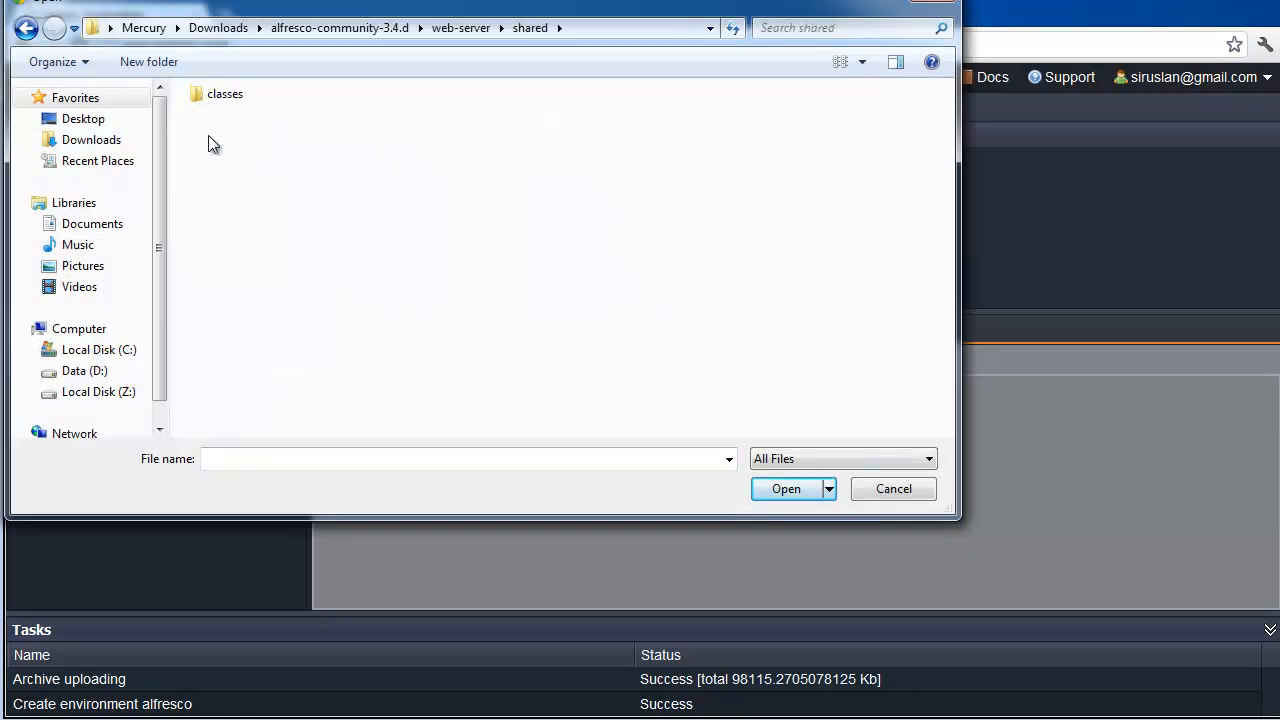
double_click(224, 94)
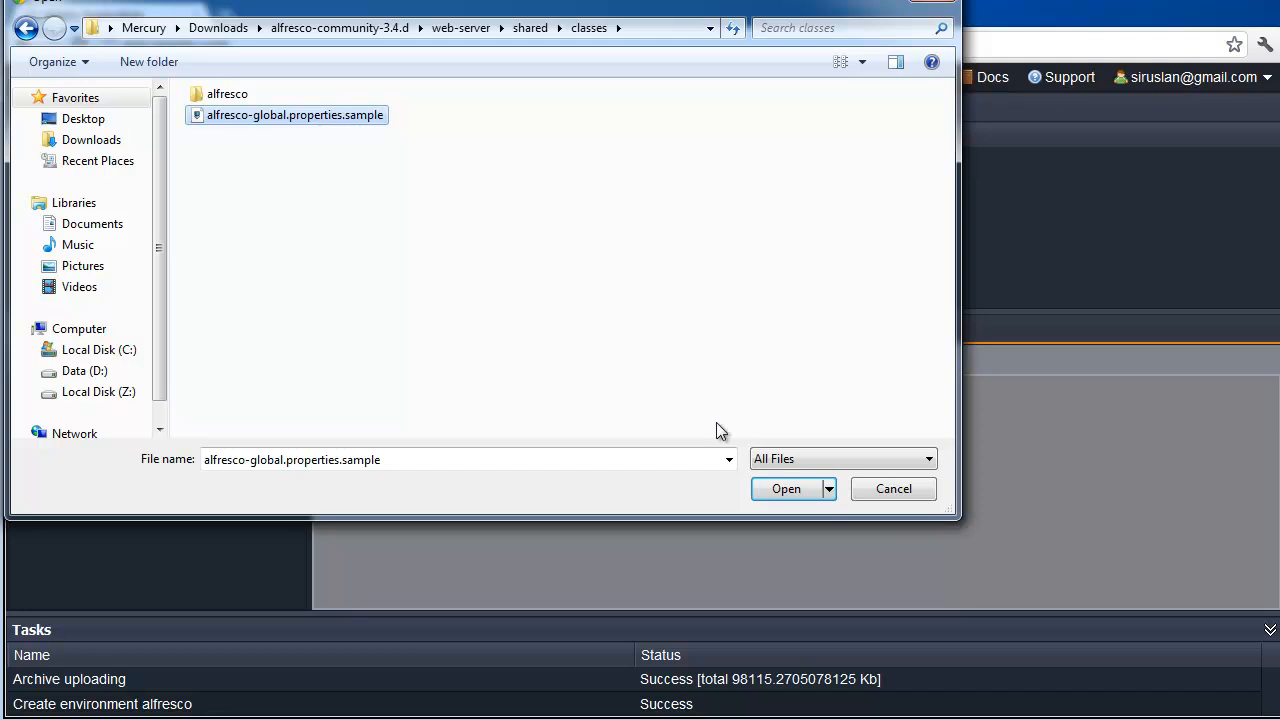
click(786, 488)
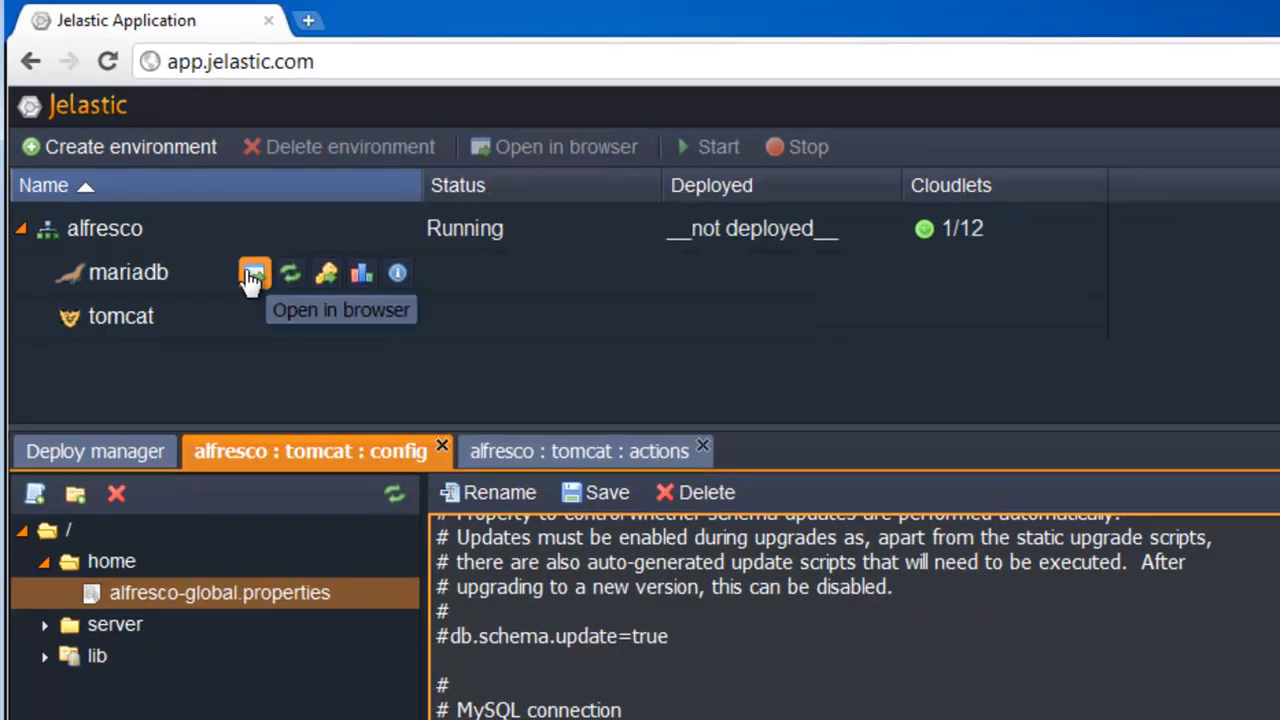
click(252, 272)
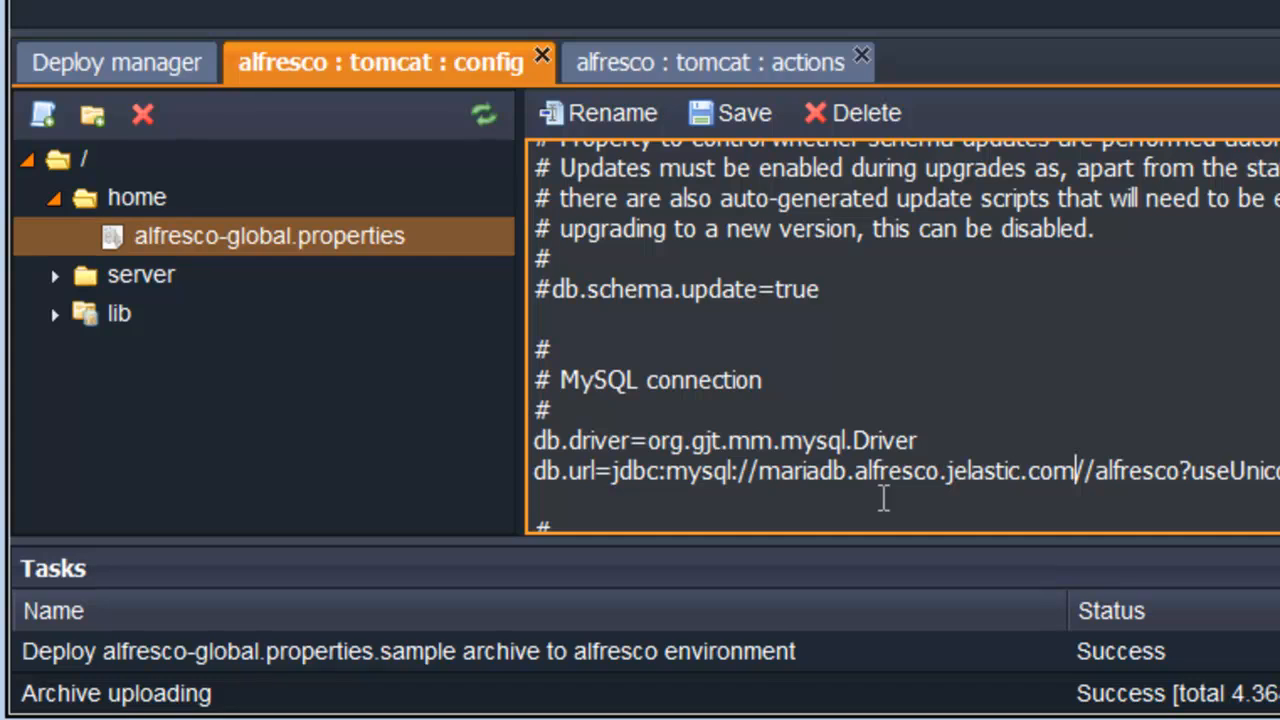
Set shared.loader to ${catalina.base}/temp in catalina.properties and upload mysql-connector-java-5.1.13-bin.jar to lib.
click(728, 112)
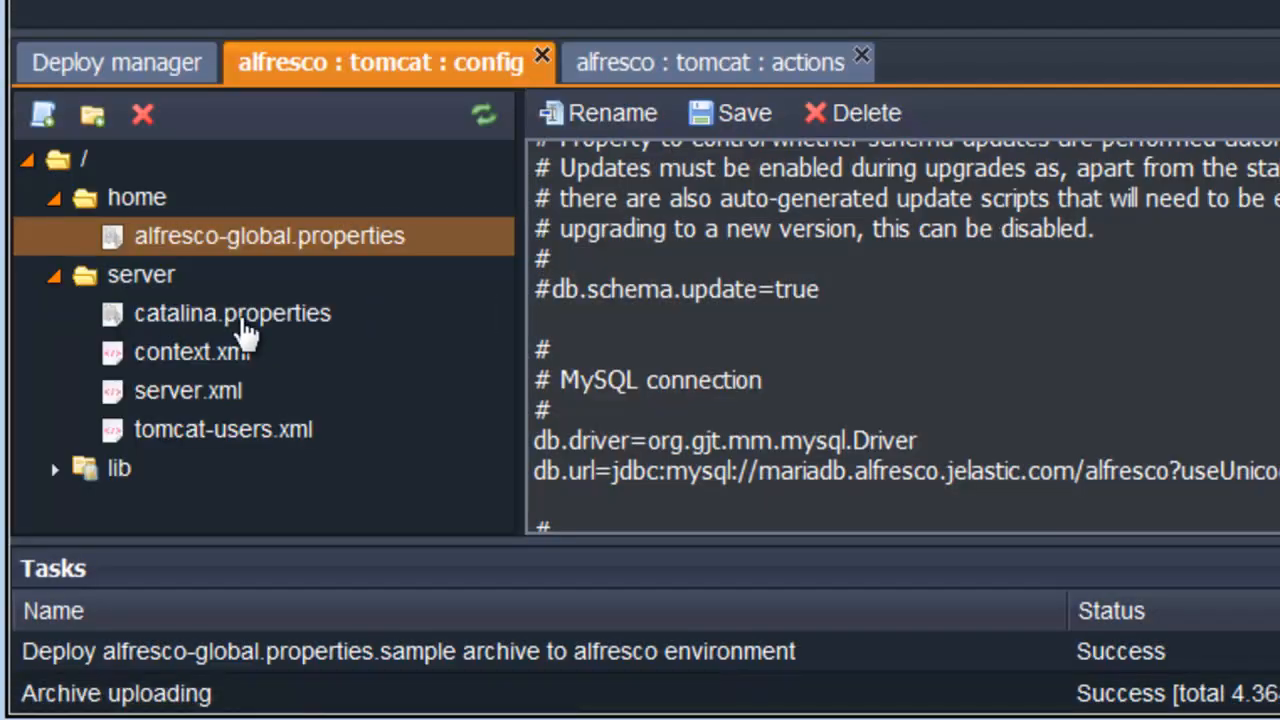
click(232, 312)
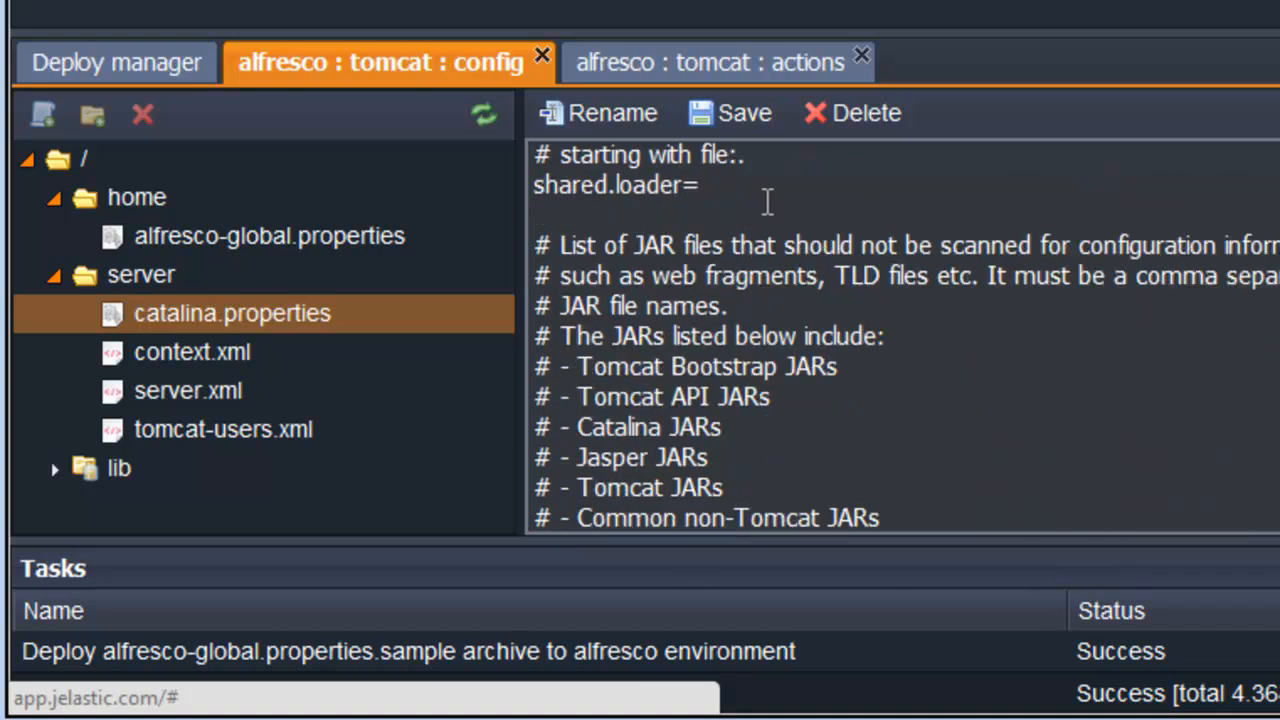
text(${catalina.base}/temp)
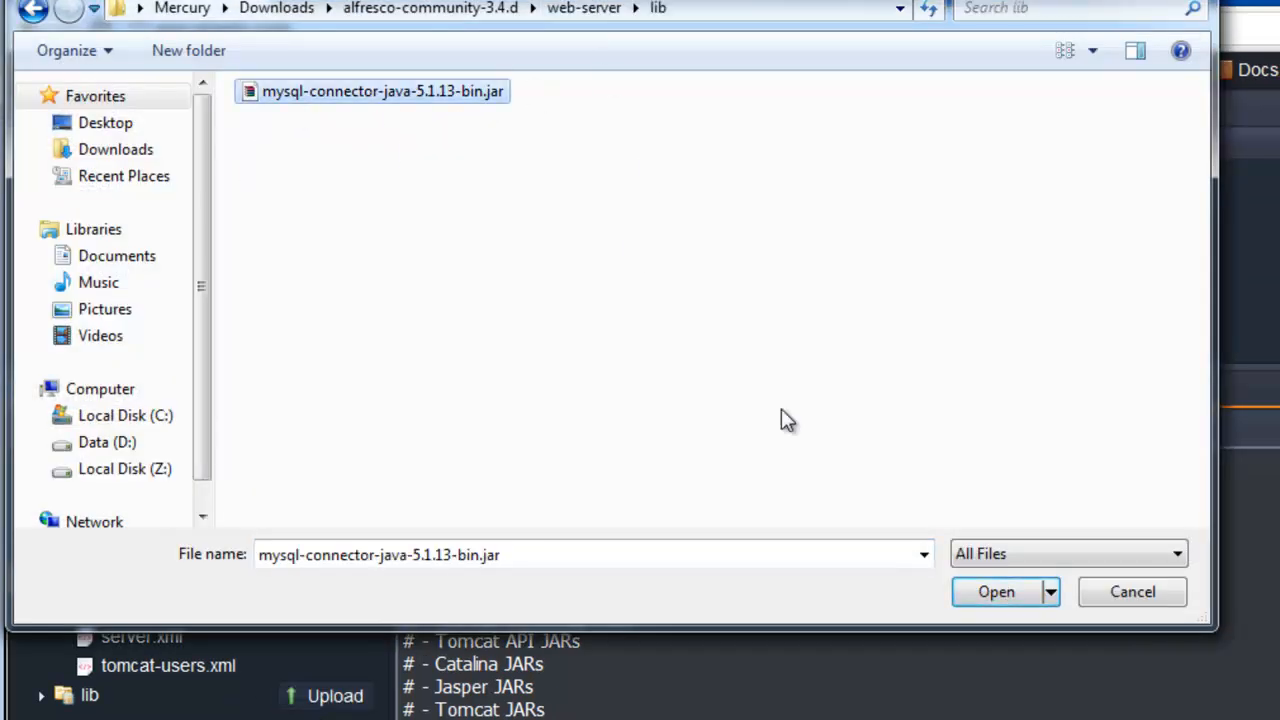
click(996, 592)
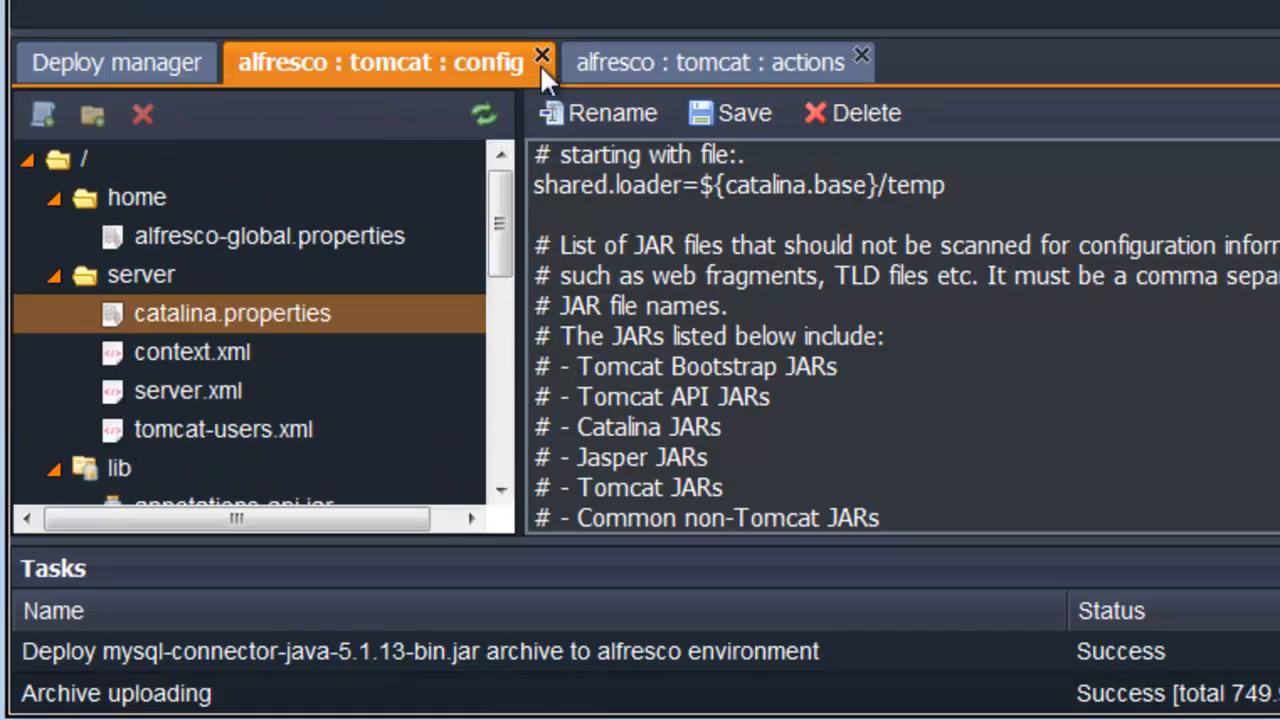
Deploy alfresco.war to the alfresco environment and open the running Alfresco app in the browser.
click(542, 56)
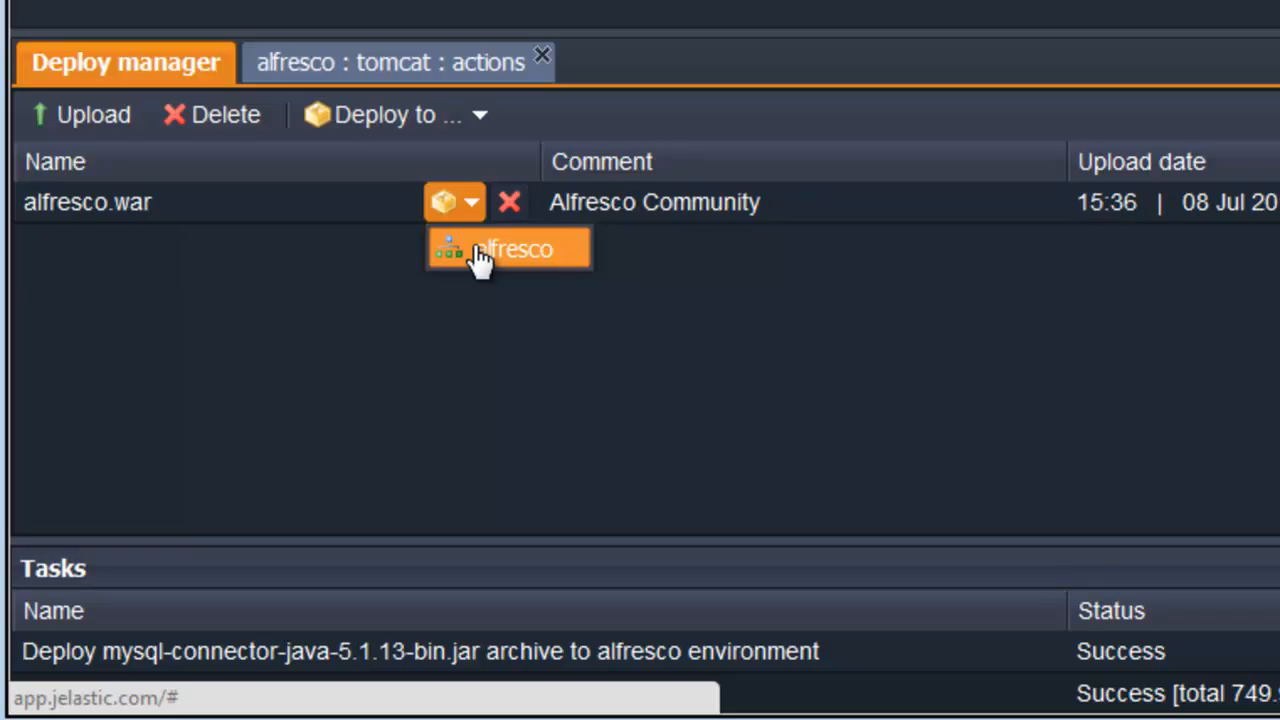
click(510, 248)
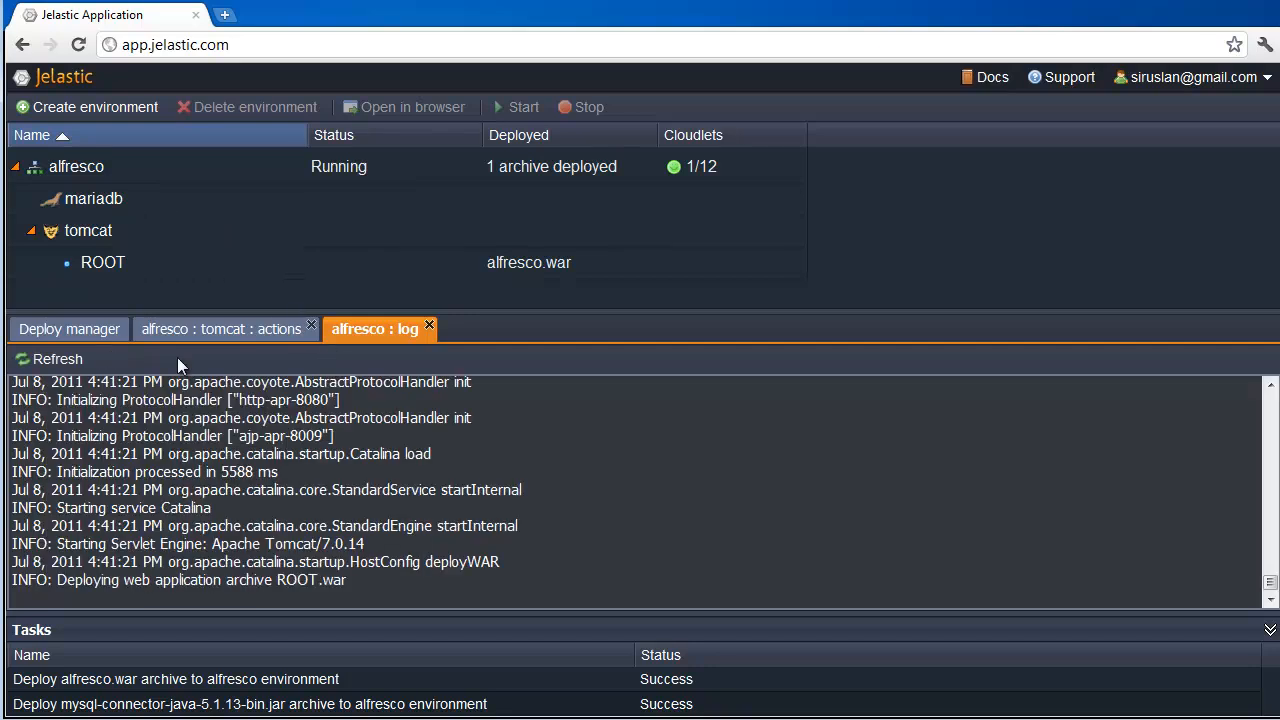
click(56, 360)
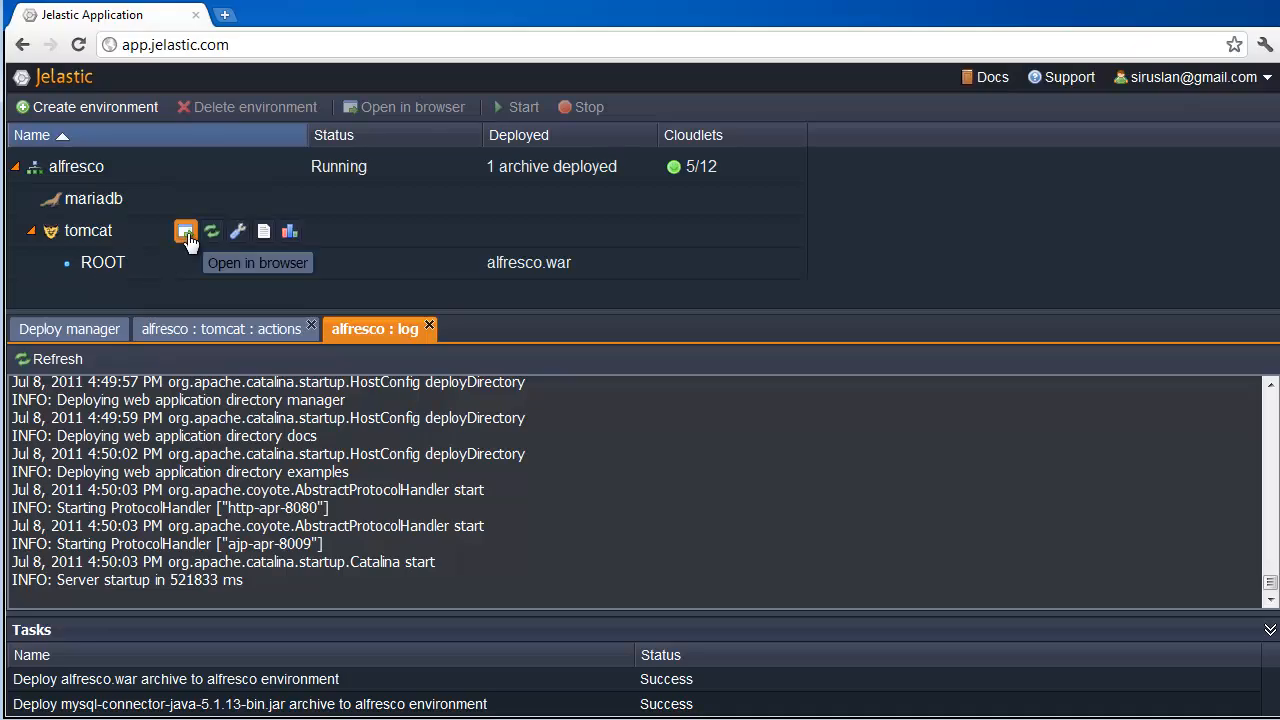
click(186, 232)
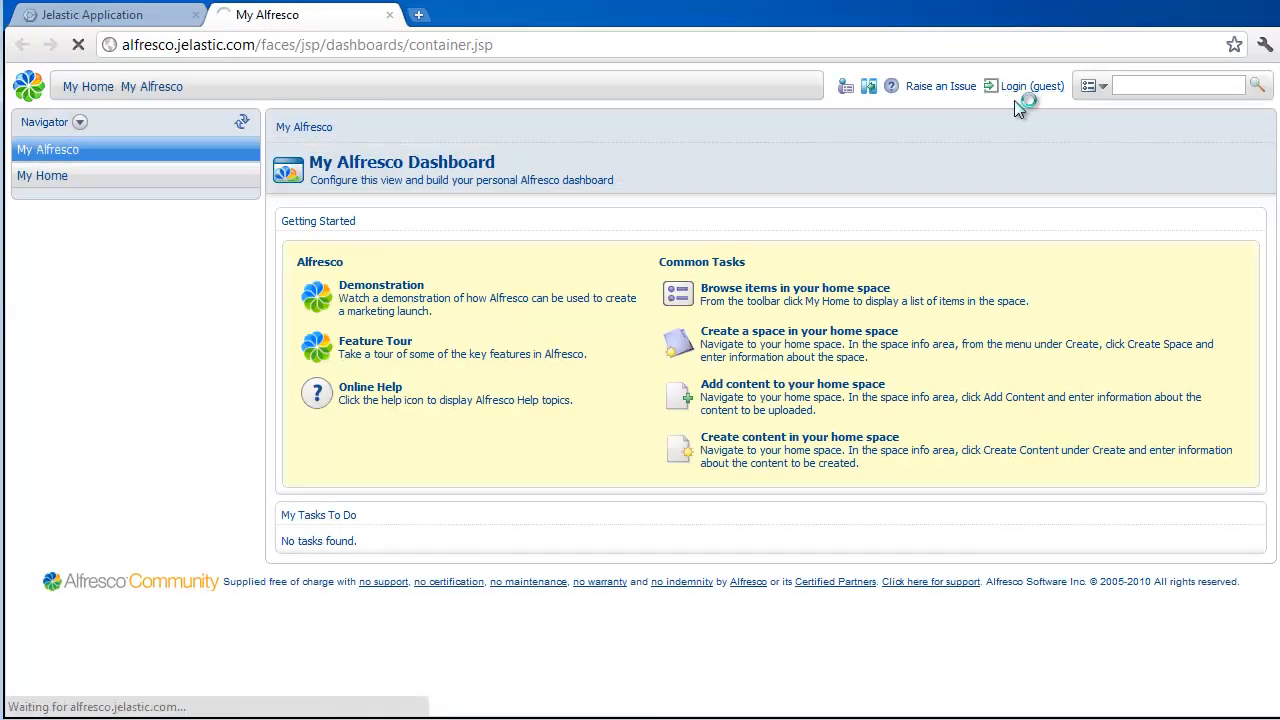
click(1012, 84)
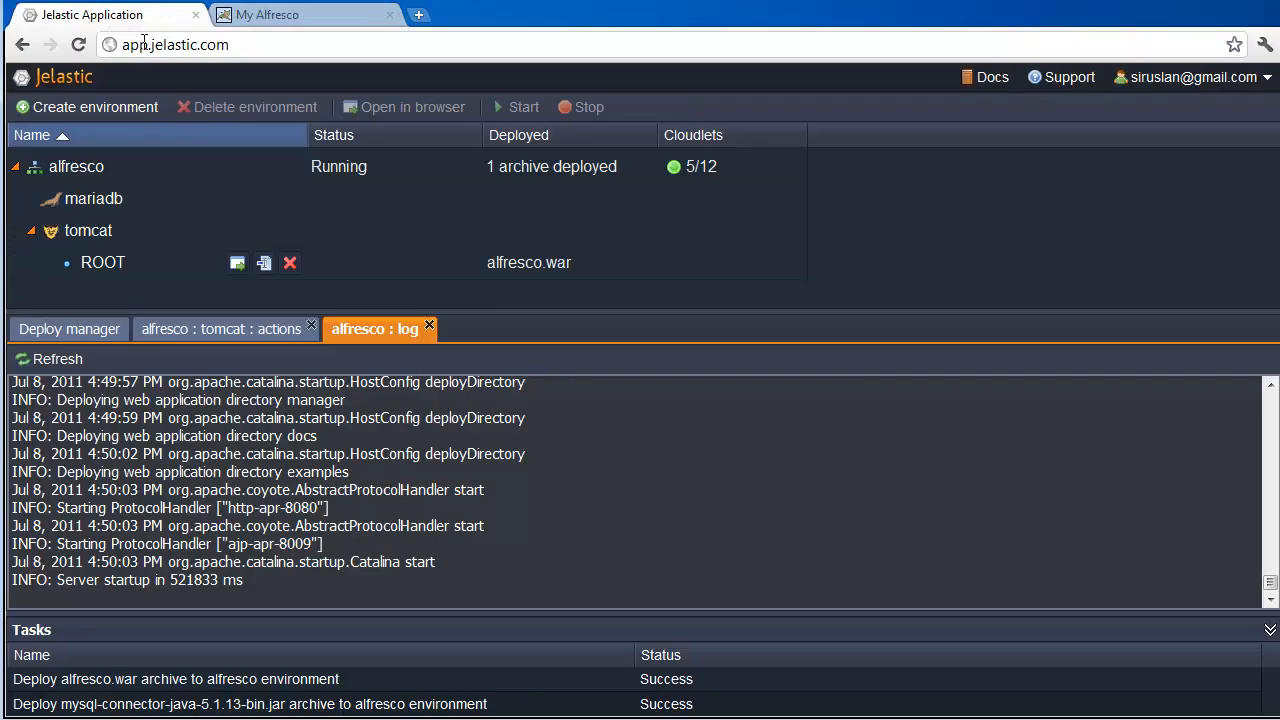
Show the tomcat node's statistics with memory, CPU and network usage charts.
click(290, 232)
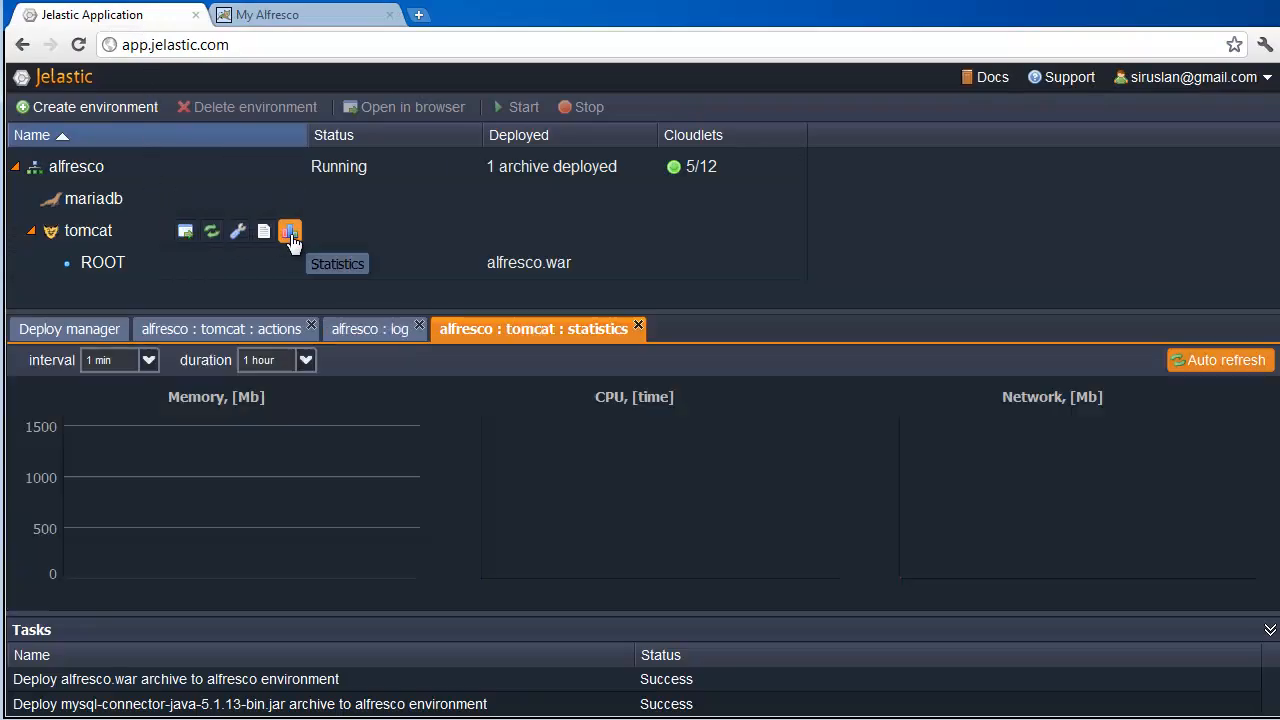
click(290, 232)
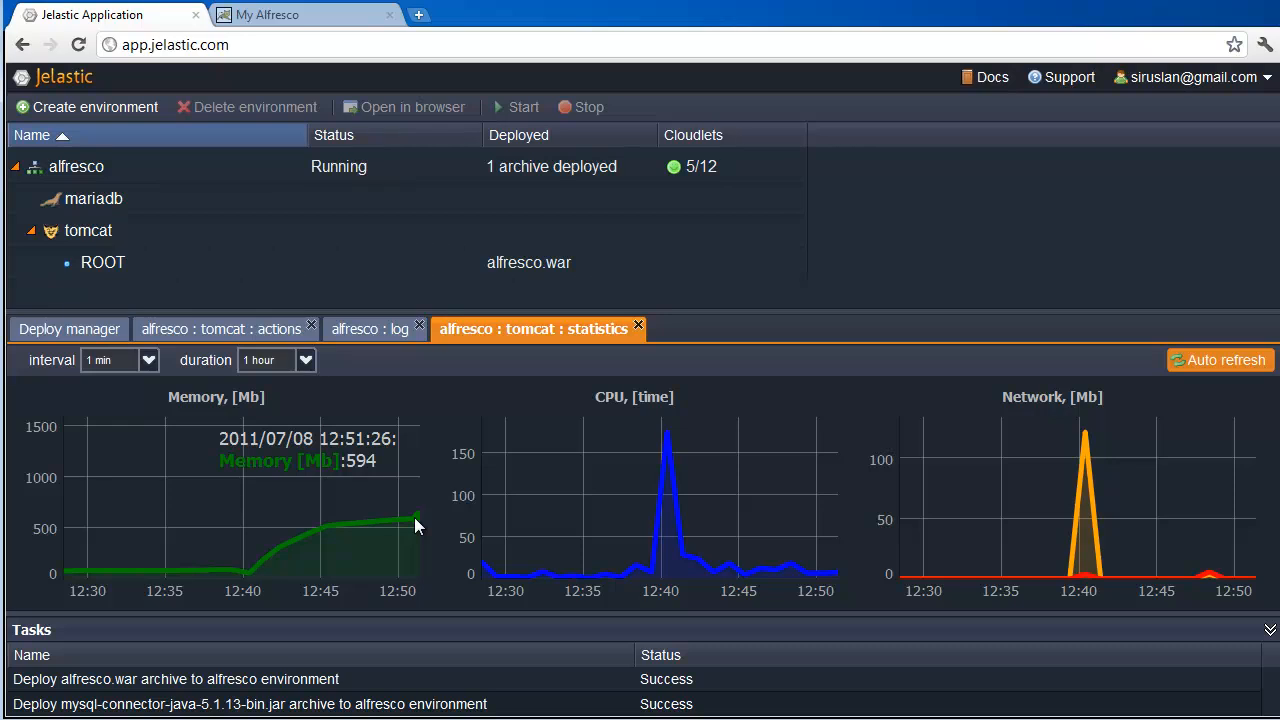
mouse_move(264, 200)
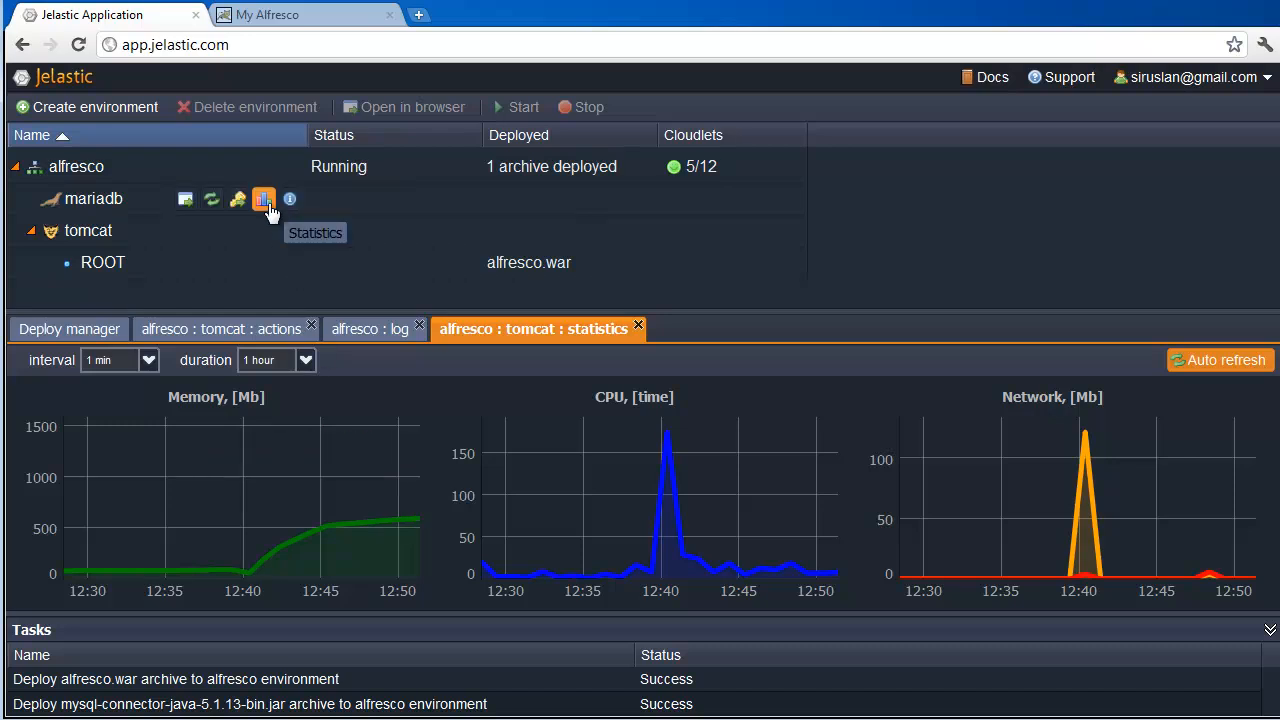